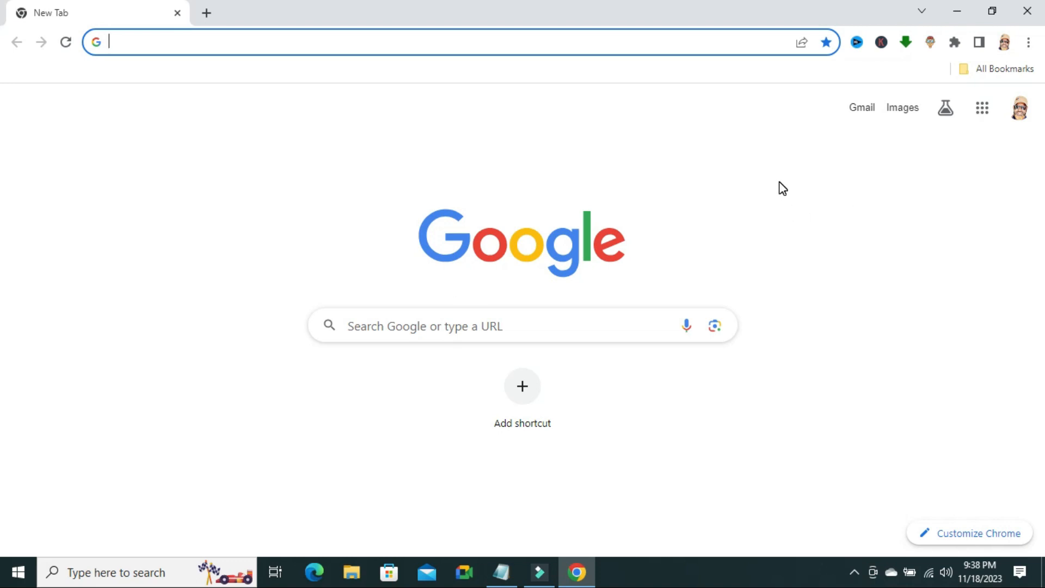
mouse_move(1029, 41)
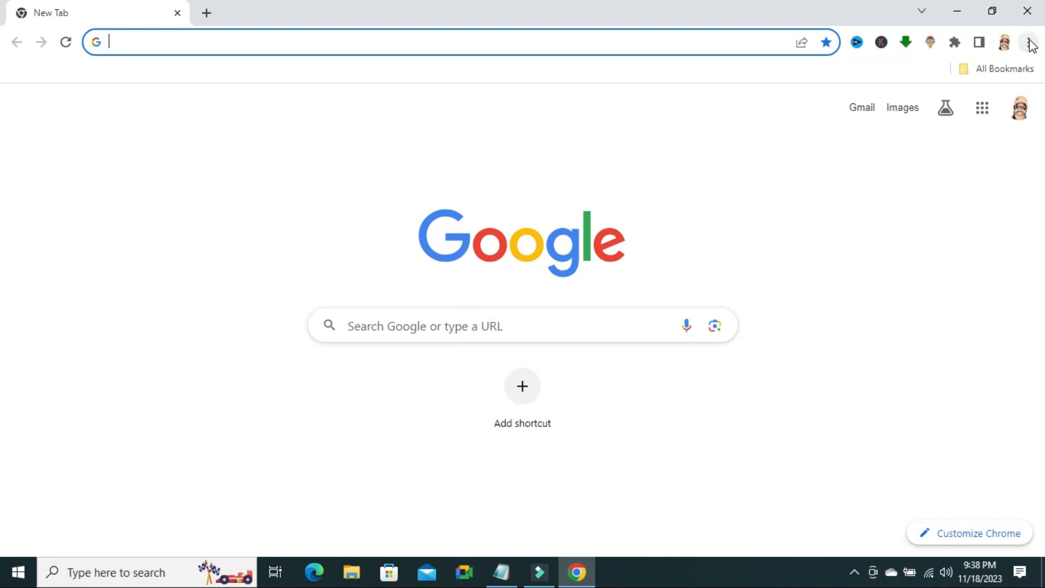
Bring up Chrome's main menu from the new tab page.
click(1028, 42)
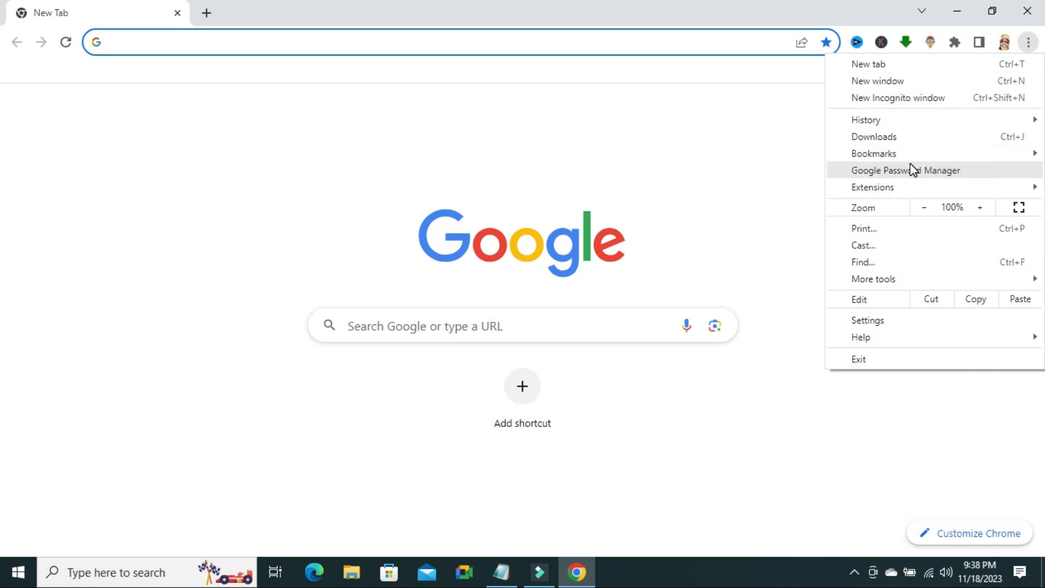
mouse_move(868, 321)
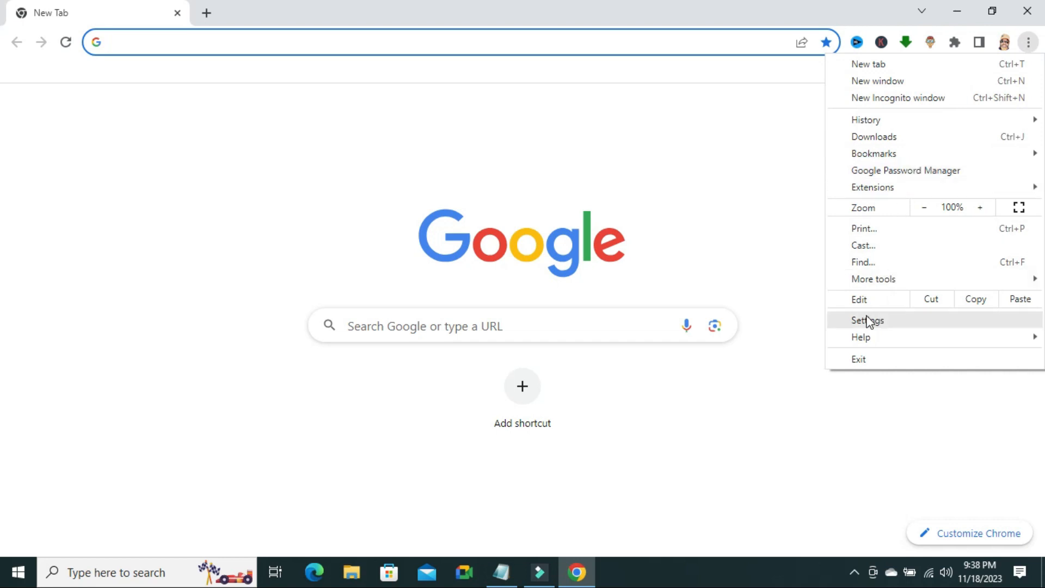
Go to Settings from the Chrome menu.
click(867, 320)
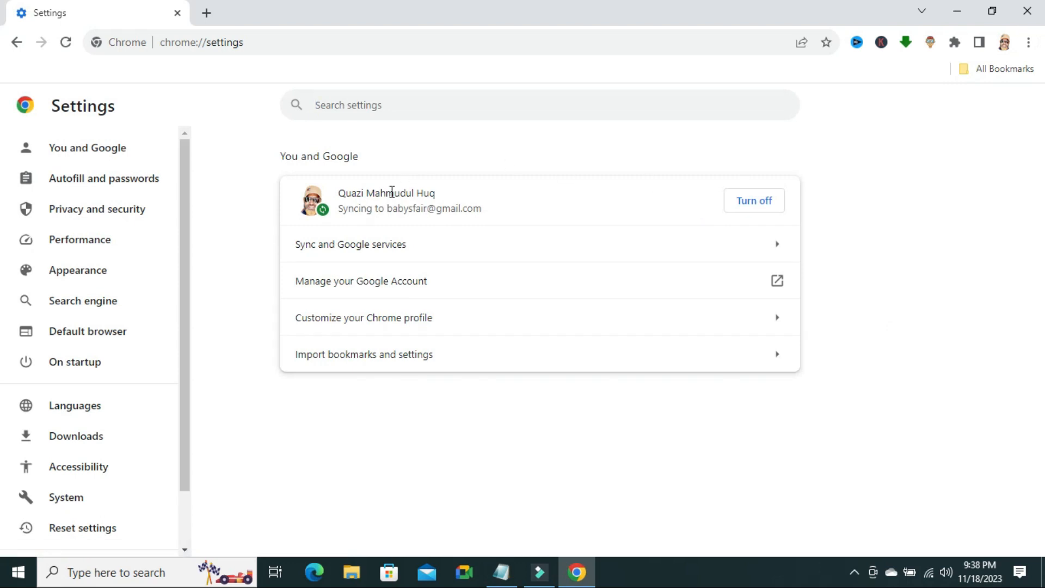
mouse_move(77, 435)
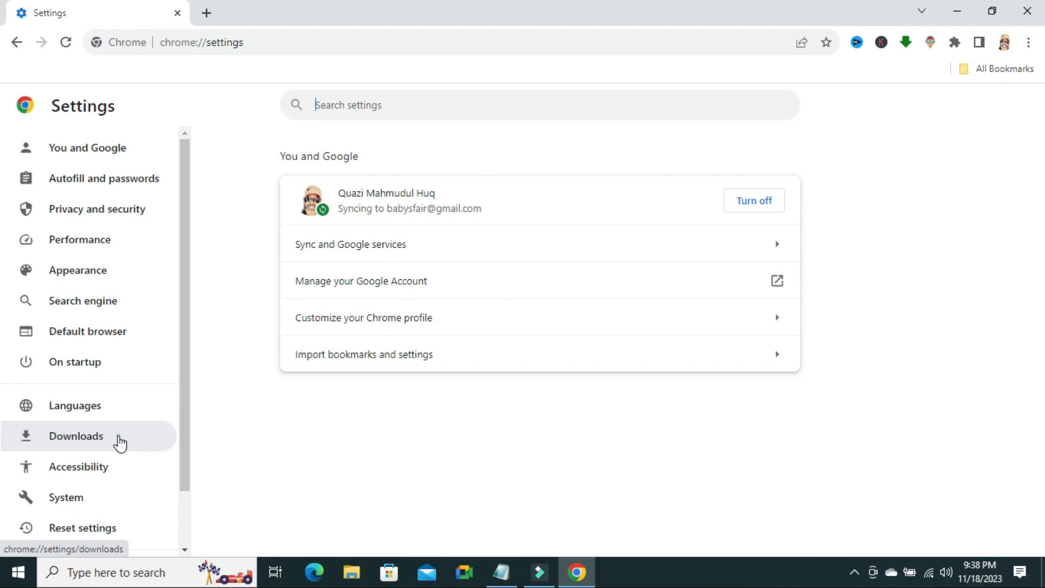
Show Downloads settings and switch off 'Ask where to save each file before downloading'.
click(75, 436)
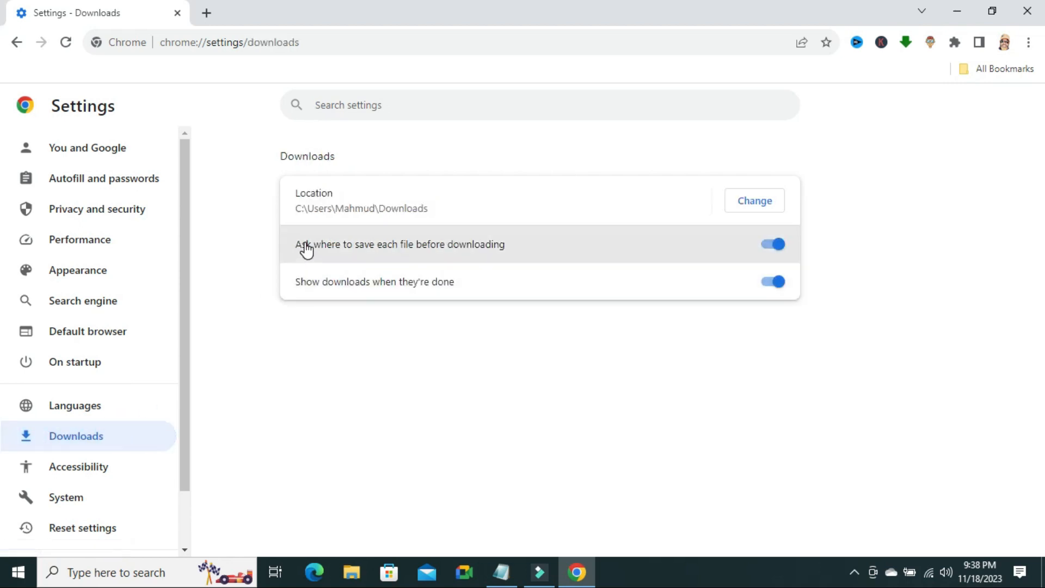
click(771, 244)
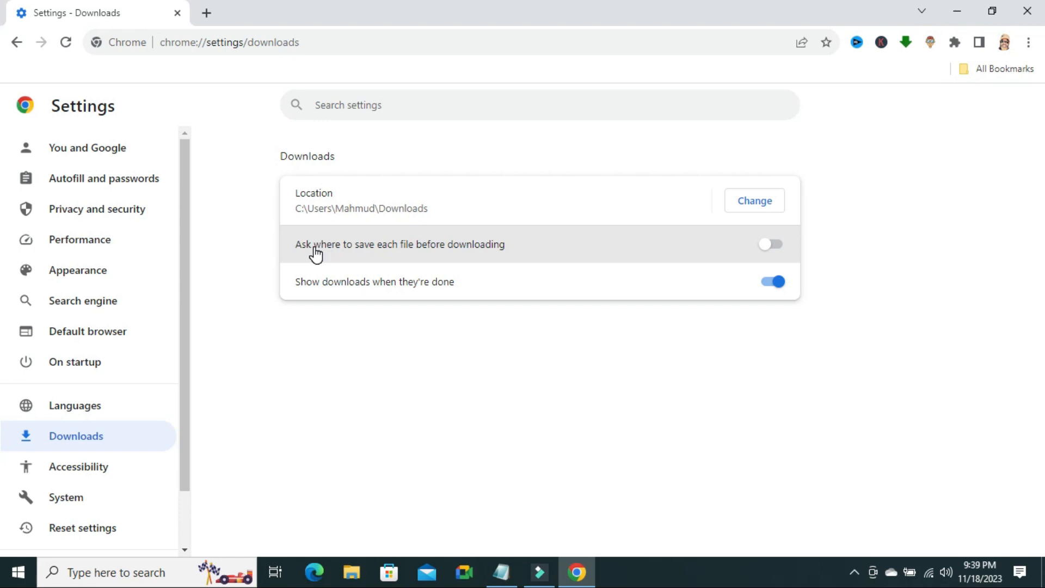
mouse_move(366, 253)
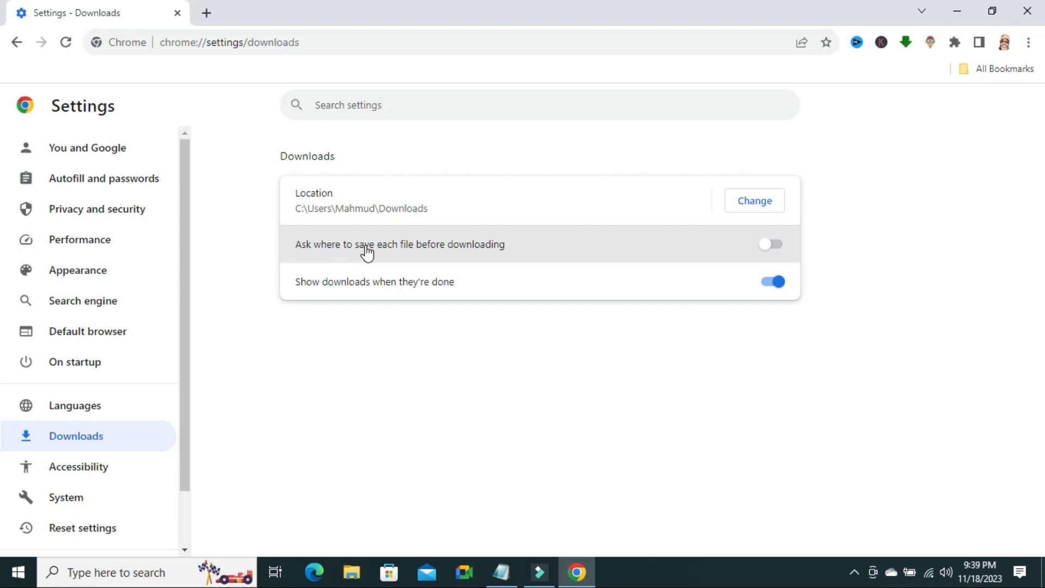
mouse_move(416, 252)
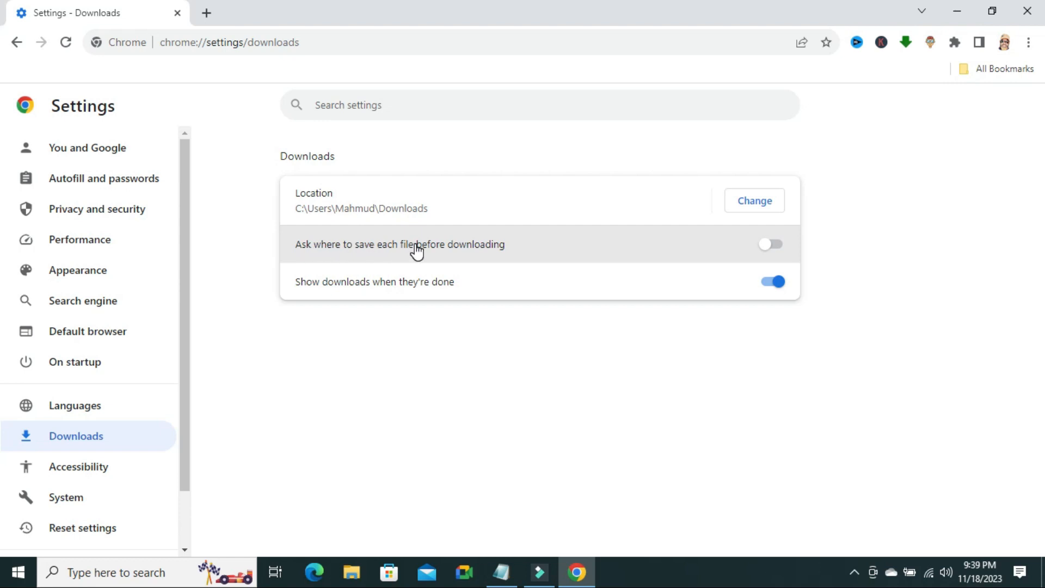
mouse_move(534, 175)
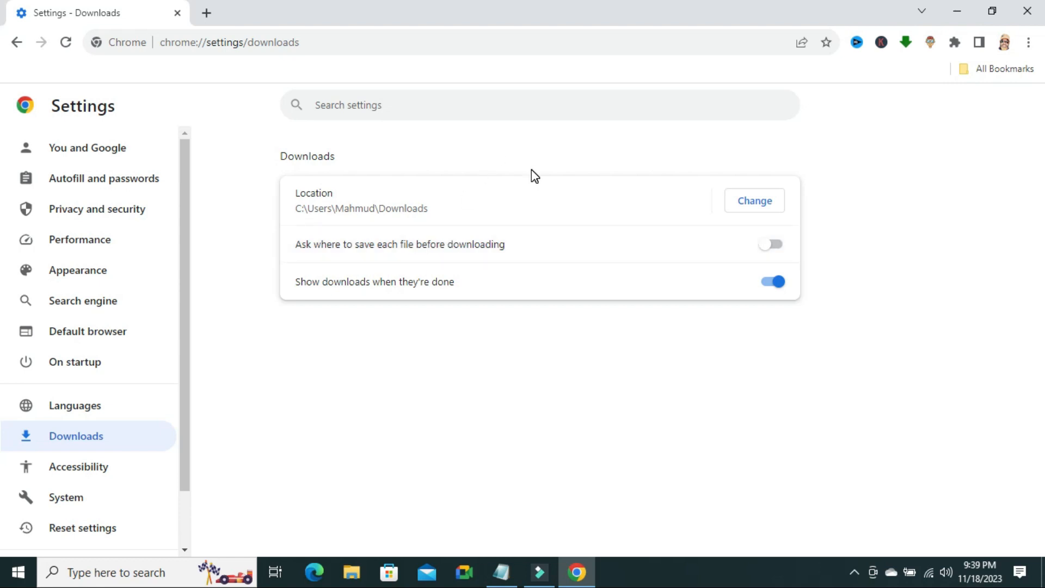
mouse_move(772, 244)
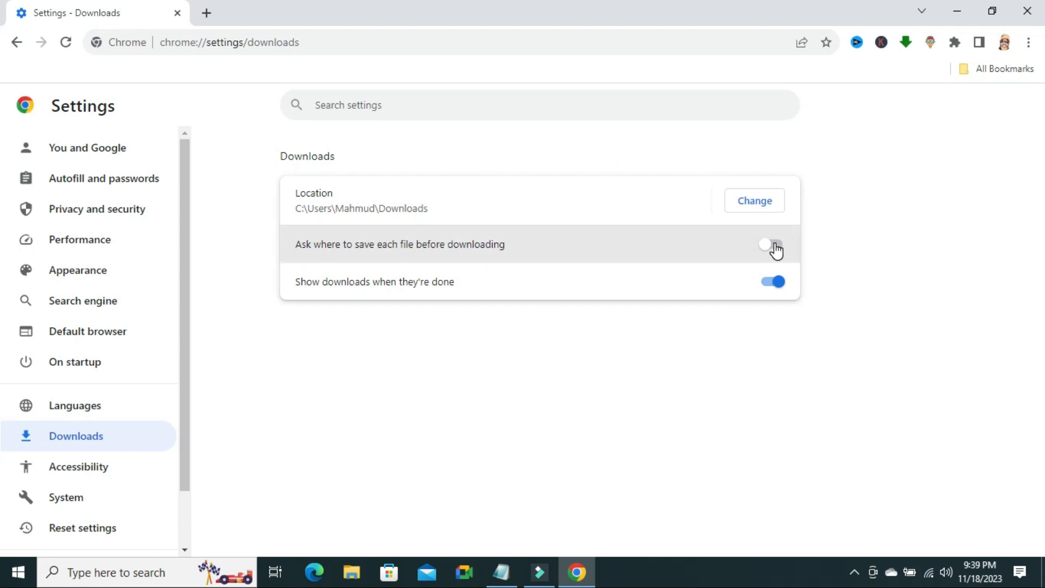
Switch 'Ask where to save each file before downloading' back on.
click(772, 244)
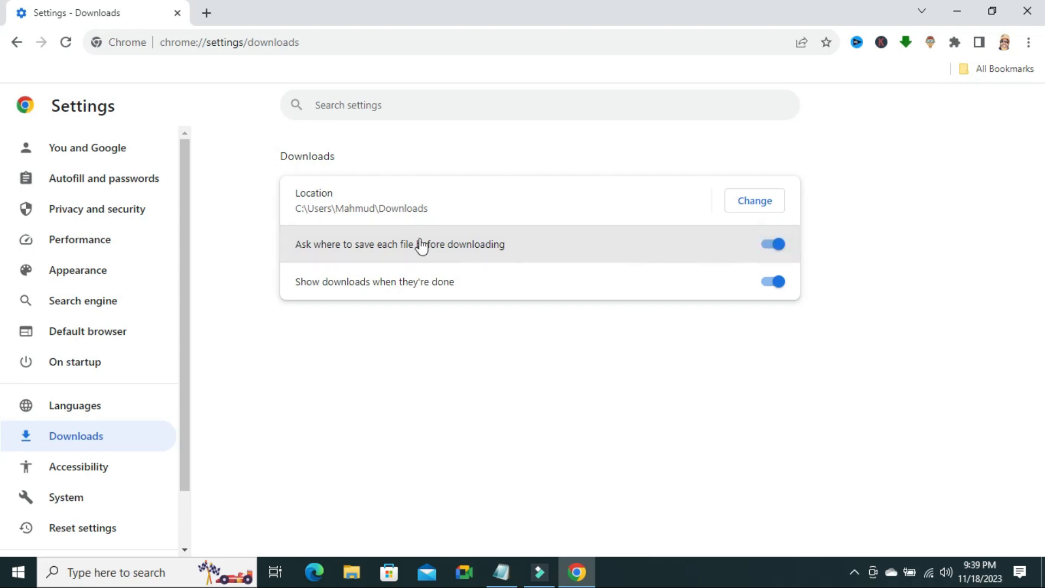
mouse_move(397, 258)
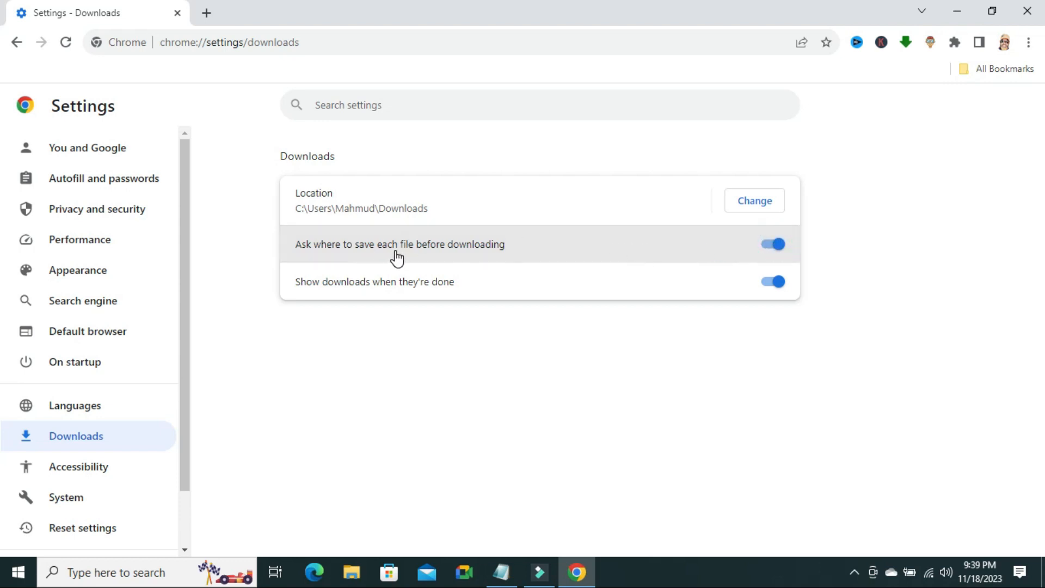
mouse_move(493, 248)
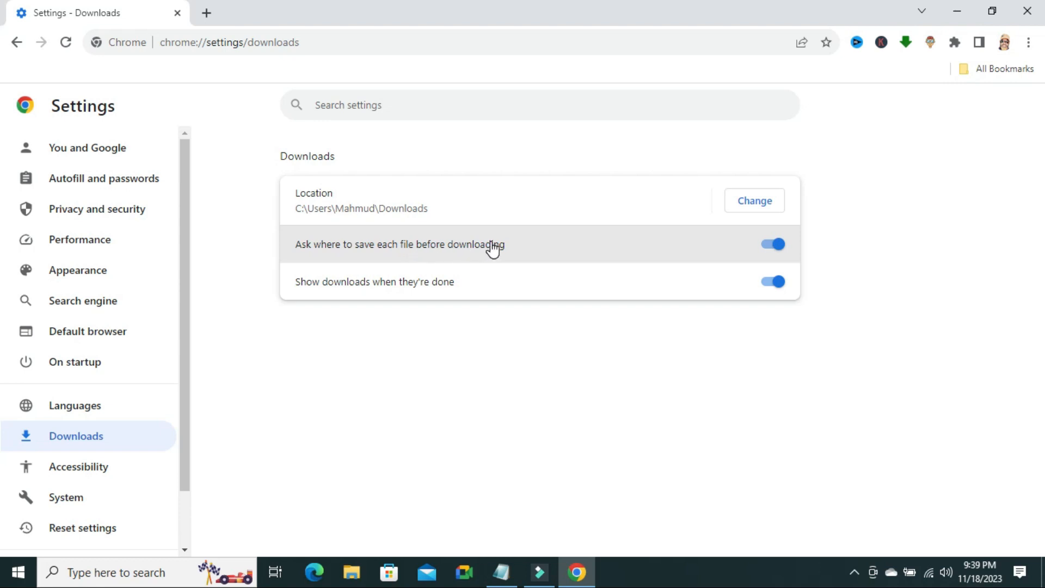